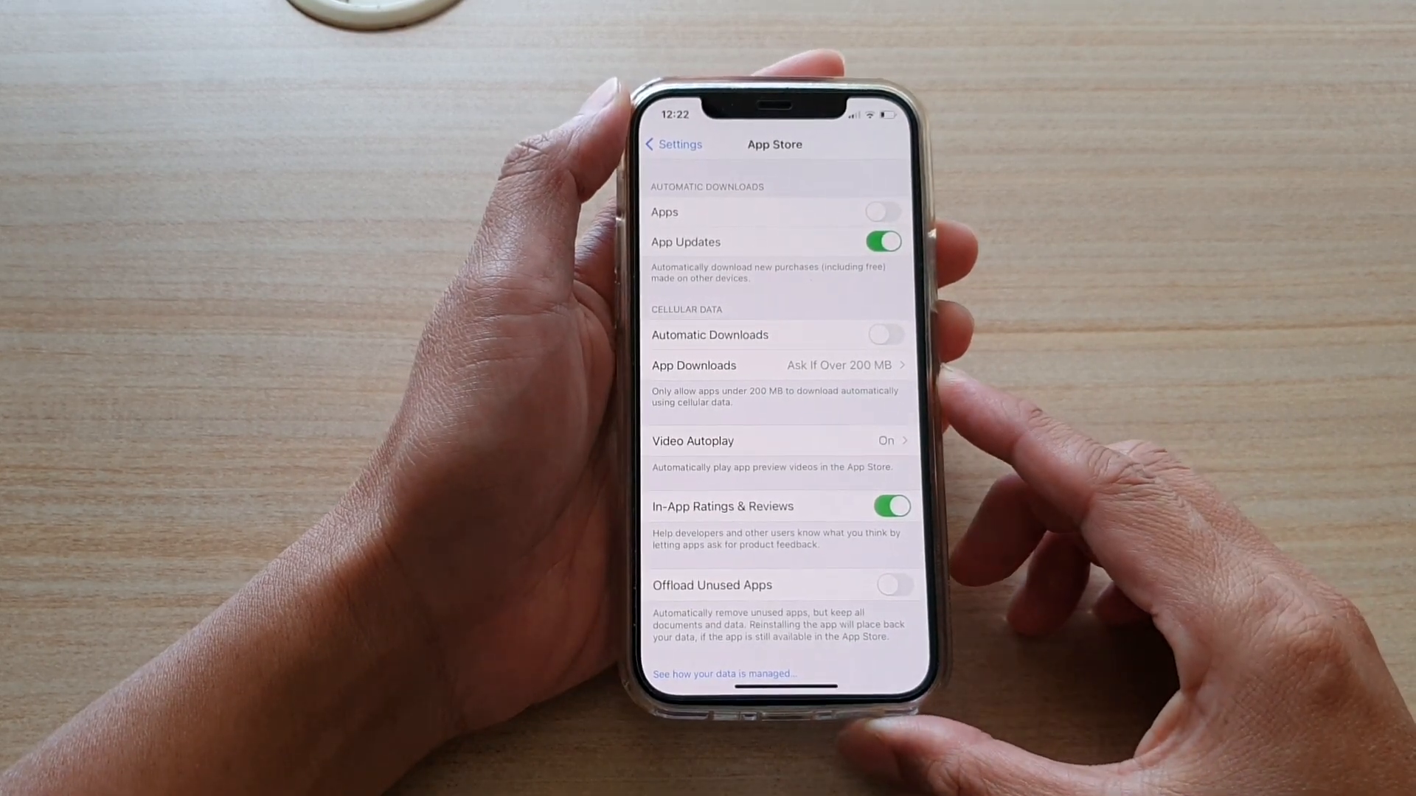
- Leave the App Store settings page and return to the iPhone home screen
{"action": "left_click", "coordinate": [672, 143]}
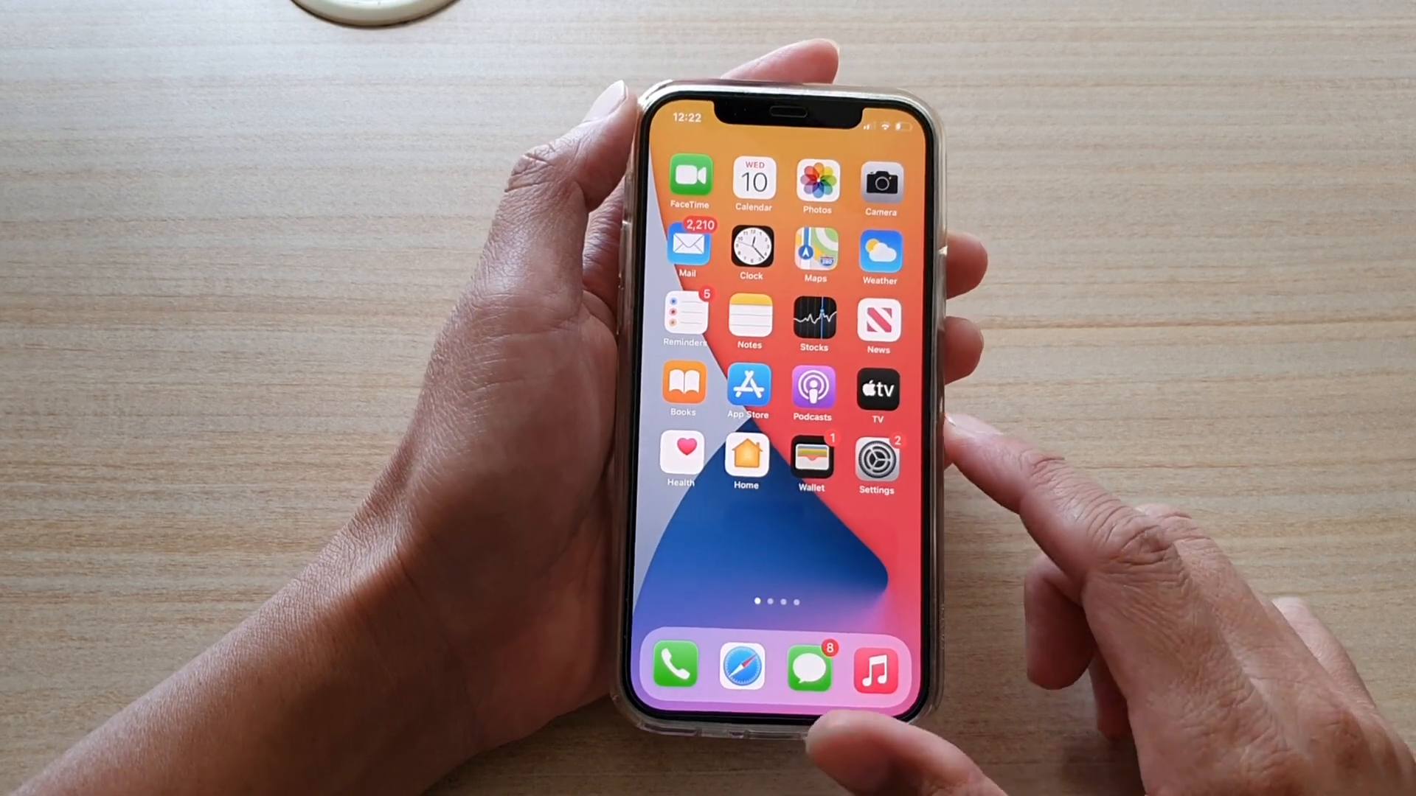
- Launch Settings from the home screen and scroll down toward App Store
{"action": "left_click", "coordinate": [875, 457]}
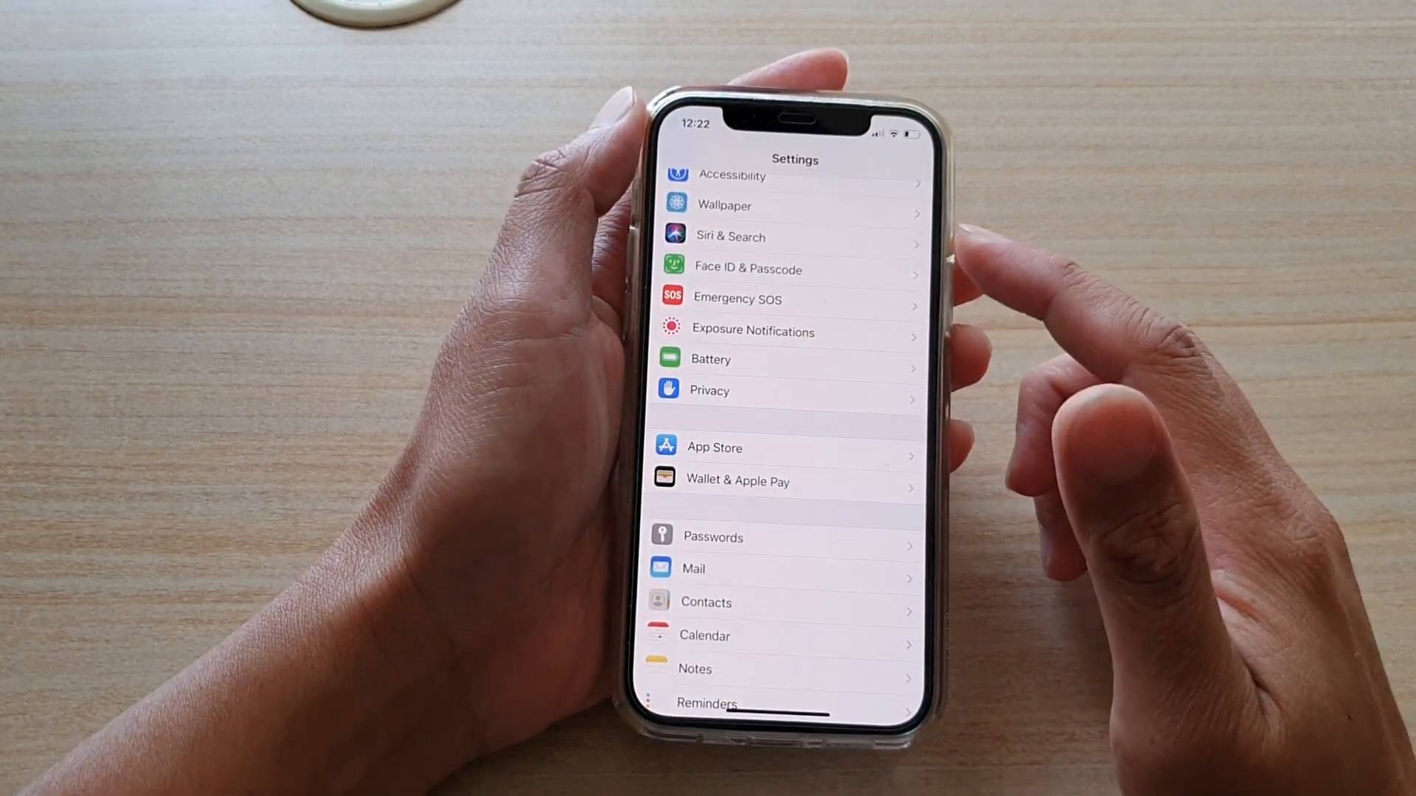
{"action": "scroll", "scroll_direction": "down", "scroll_amount": 3}
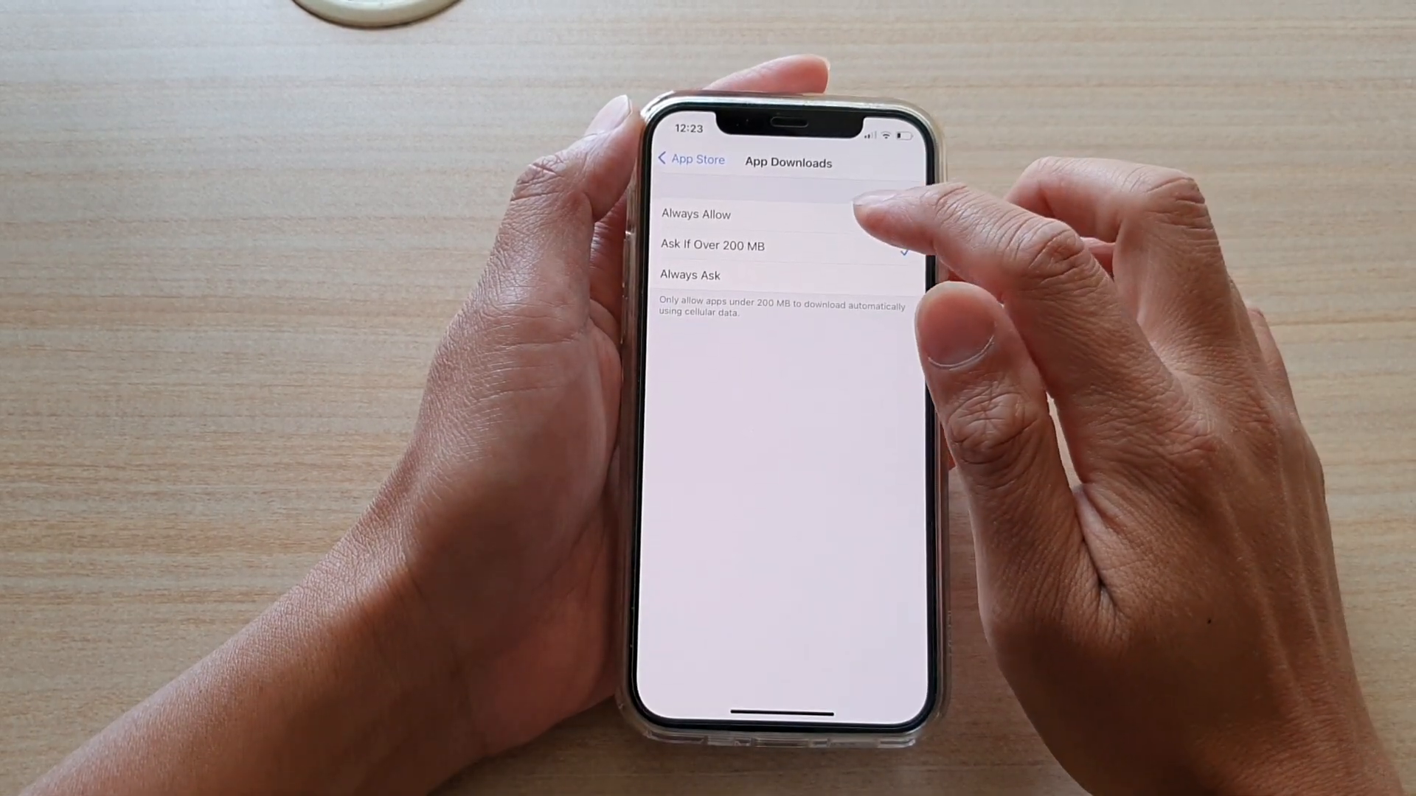
- Set cellular App Downloads to Always Allow instead of Ask If Over 200 MB
{"action": "left_click", "coordinate": [695, 215]}
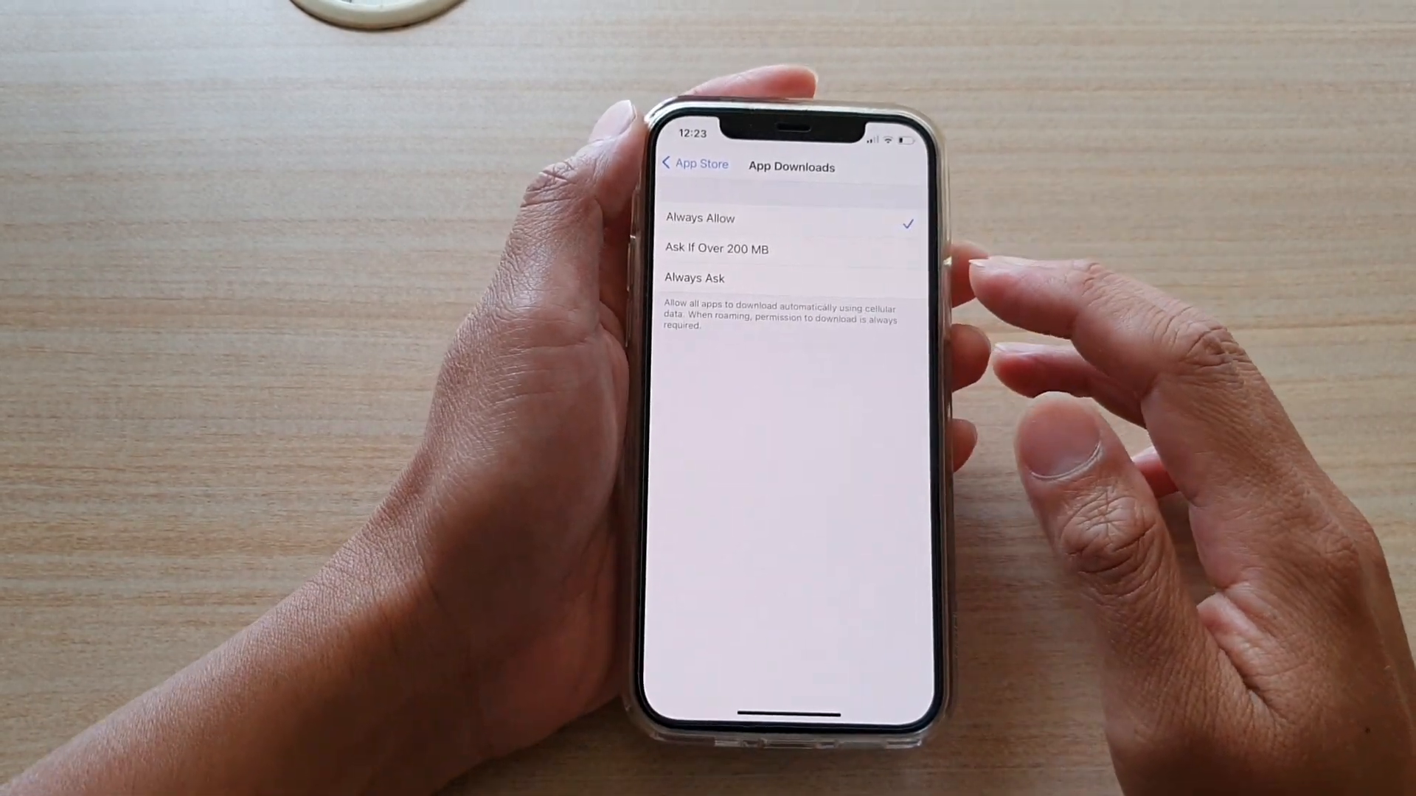